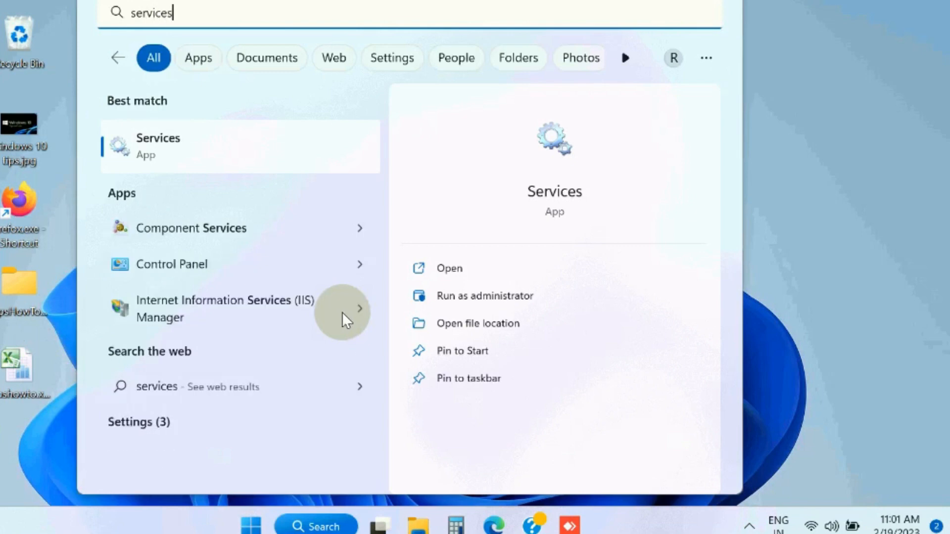
# - Search for services.msc and launch the Services console
pyautogui.write('.msc')
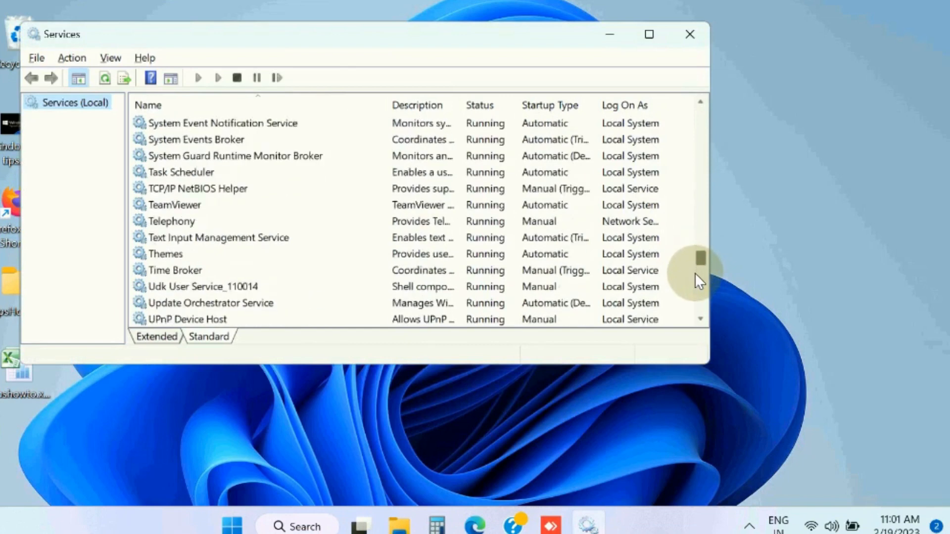
# - Restart Windows Event Log, agreeing to restart the dependent WildTangentHelper service too
pyautogui.moveTo(701, 257); pyautogui.dragTo(701, 279)
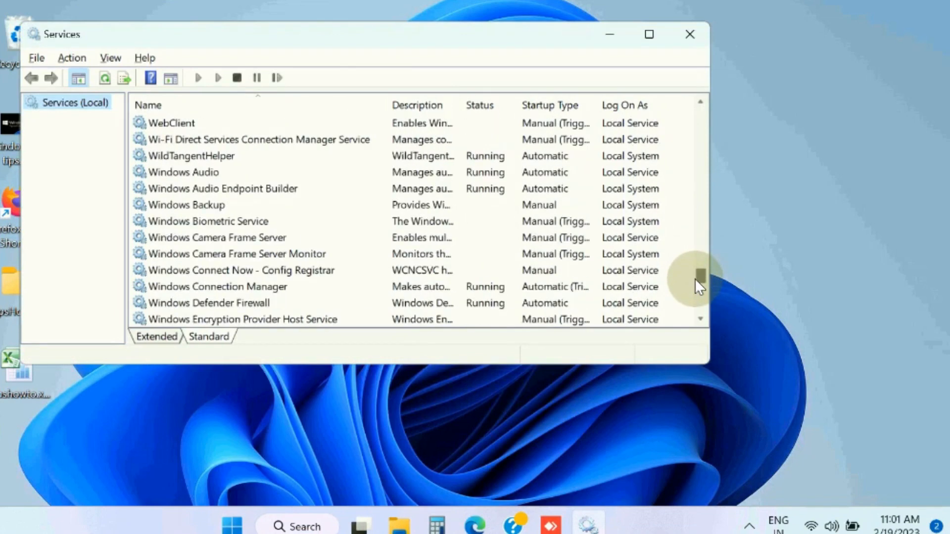
pyautogui.scroll(-3)
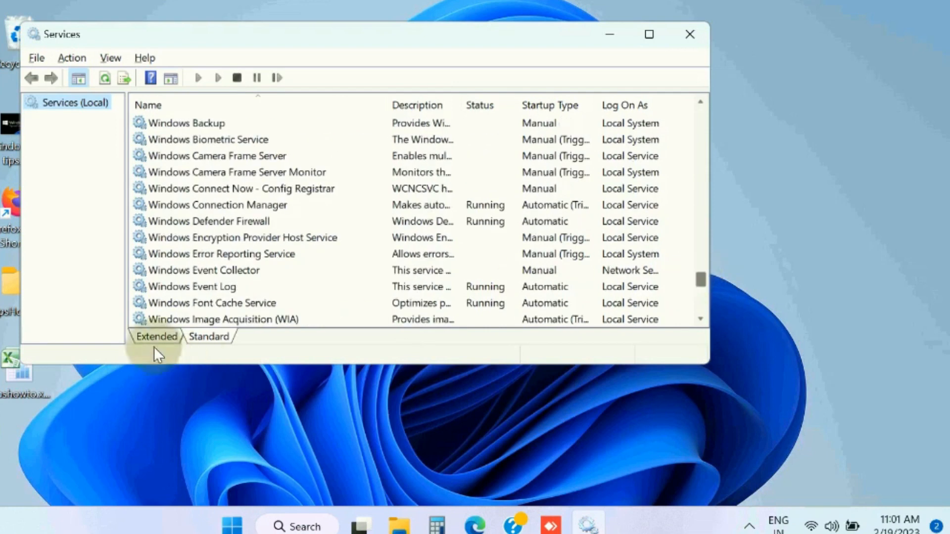
pyautogui.click(191, 287)
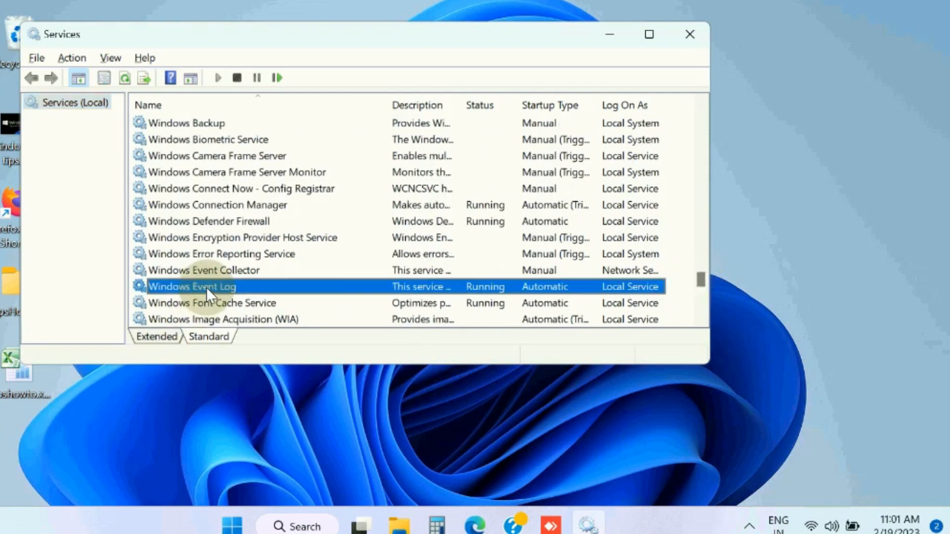
pyautogui.rightClick(192, 286)
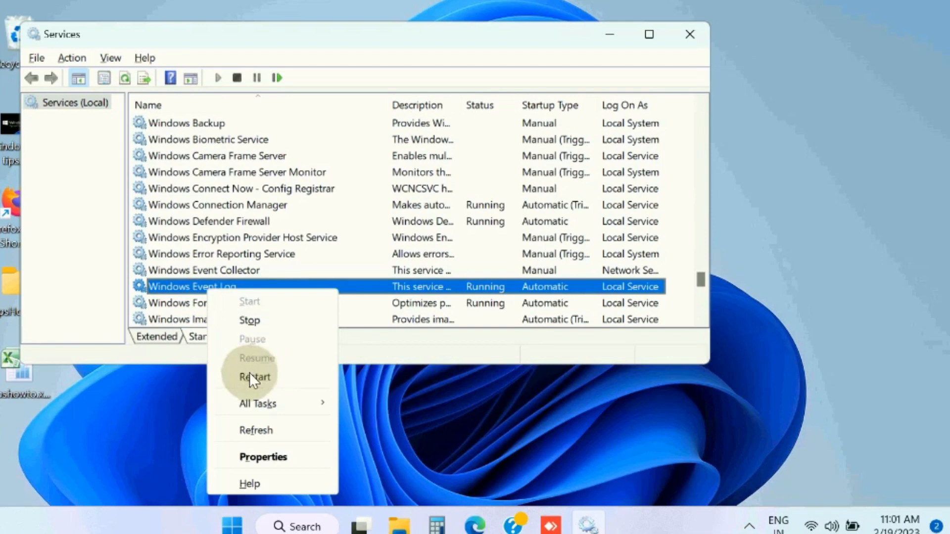
pyautogui.click(254, 376)
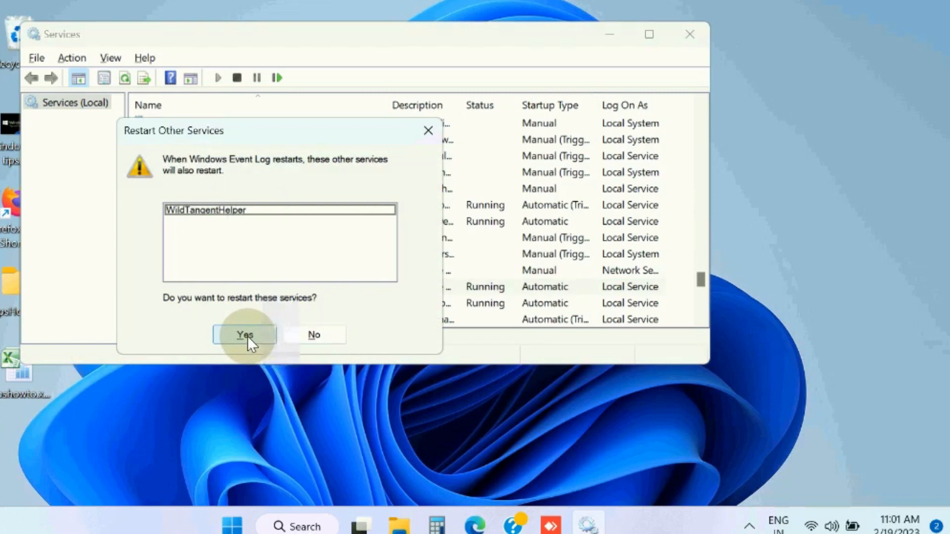
pyautogui.click(243, 334)
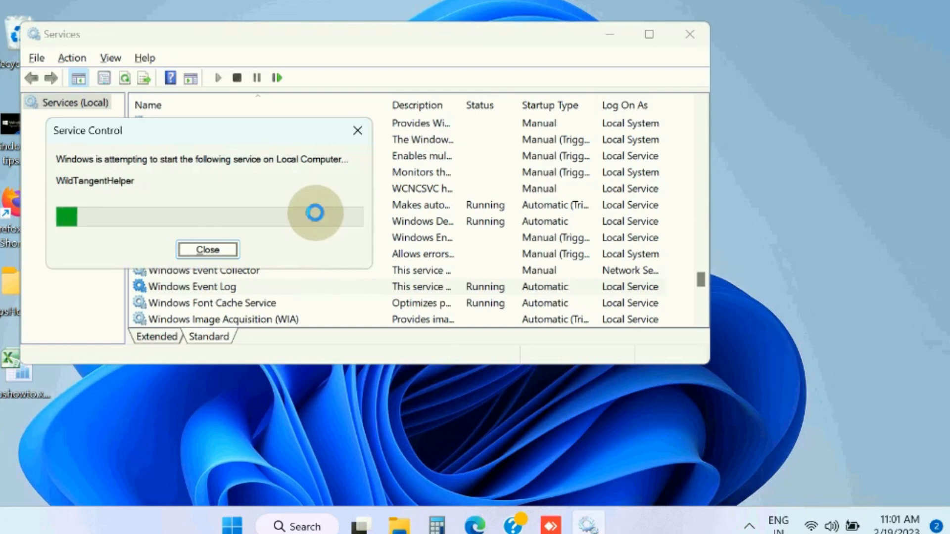
pyautogui.click(207, 249)
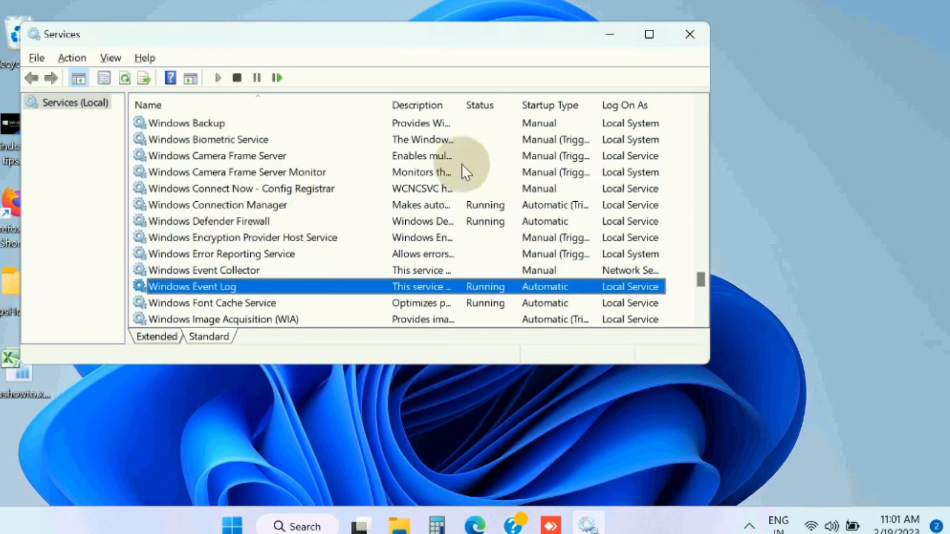
# - Close Services and go to Windows Update in Settings via the Start right-click menu
pyautogui.click(689, 33)
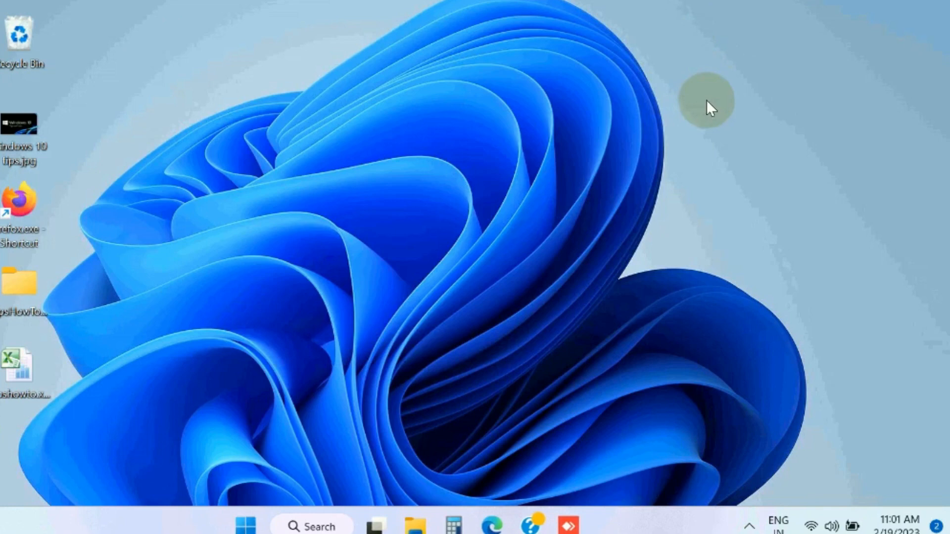
pyautogui.moveTo(246, 524)
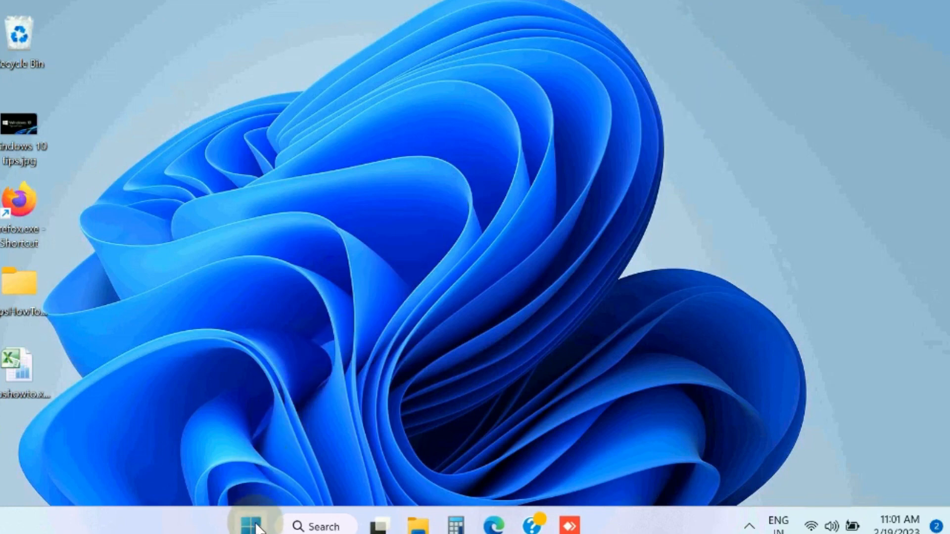
pyautogui.rightClick(250, 525)
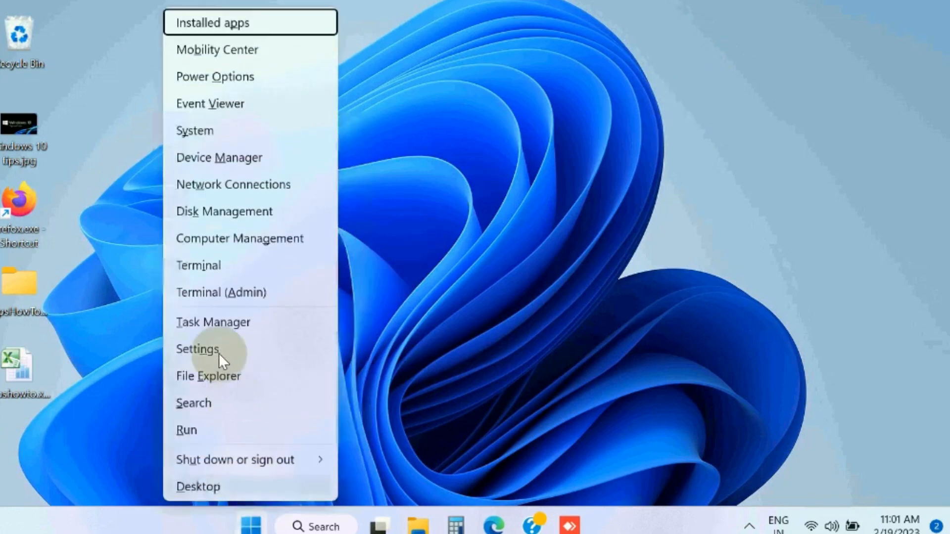
pyautogui.click(198, 350)
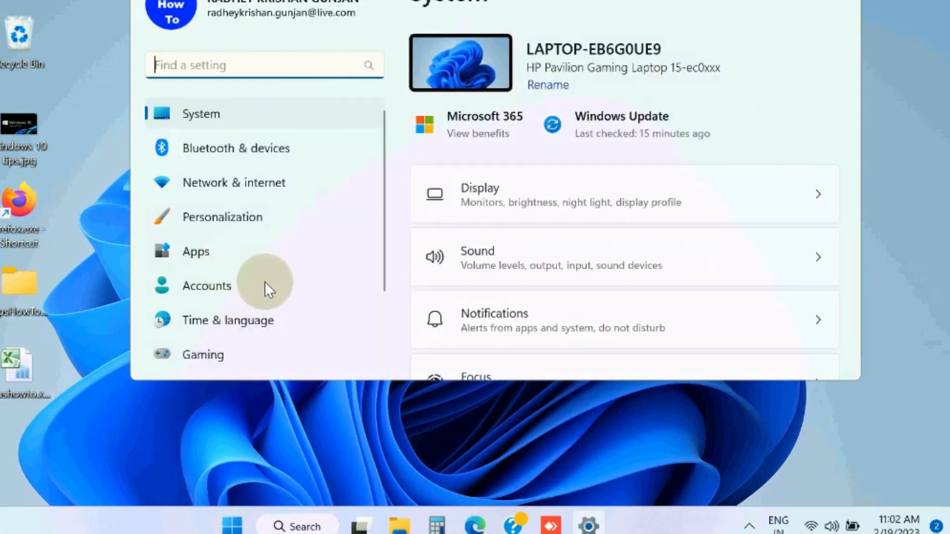
pyautogui.scroll(-3)
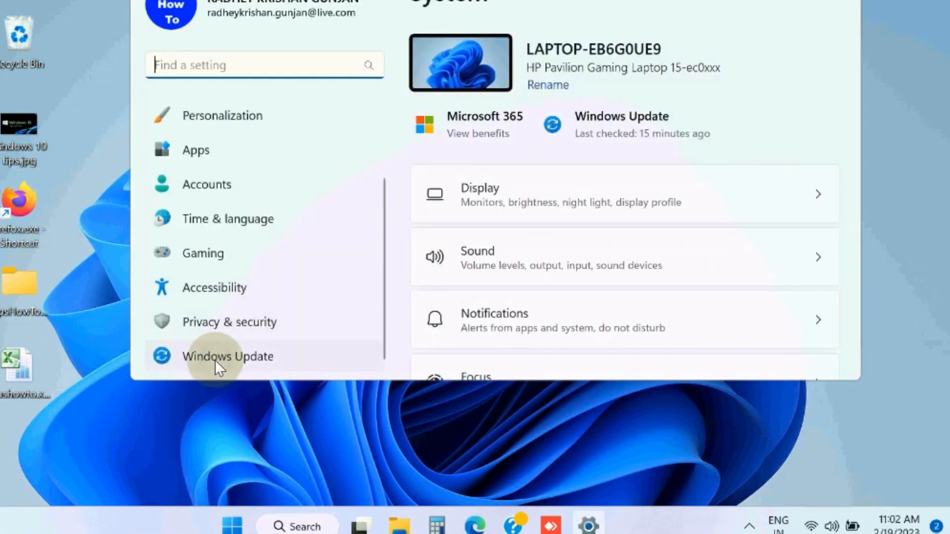
pyautogui.click(228, 356)
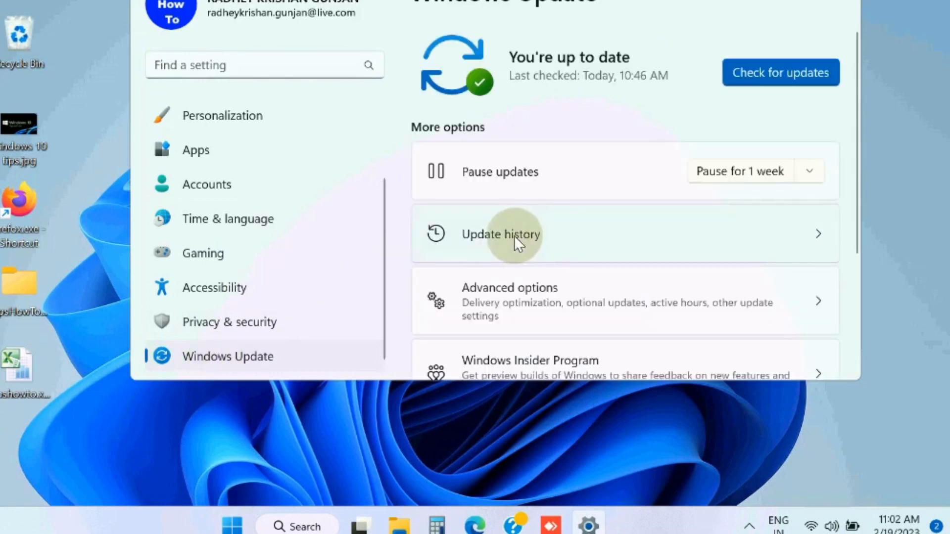
# - Review the Update history and reach the Uninstall updates section
pyautogui.click(500, 235)
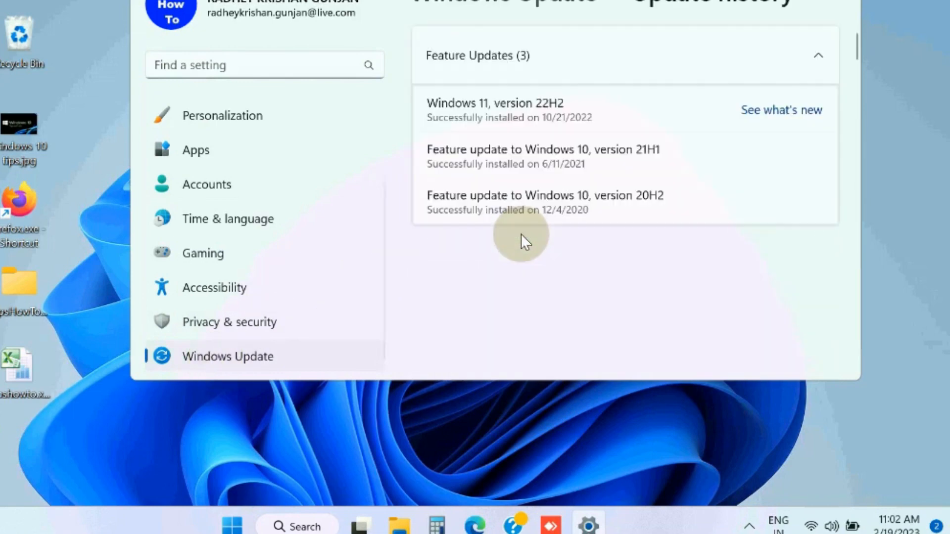
pyautogui.scroll(-3)
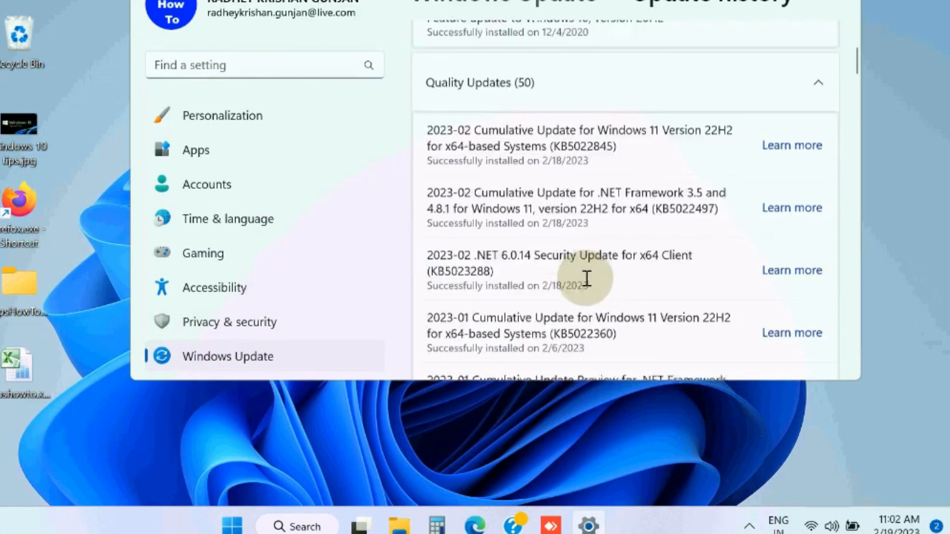
pyautogui.scroll(-3)
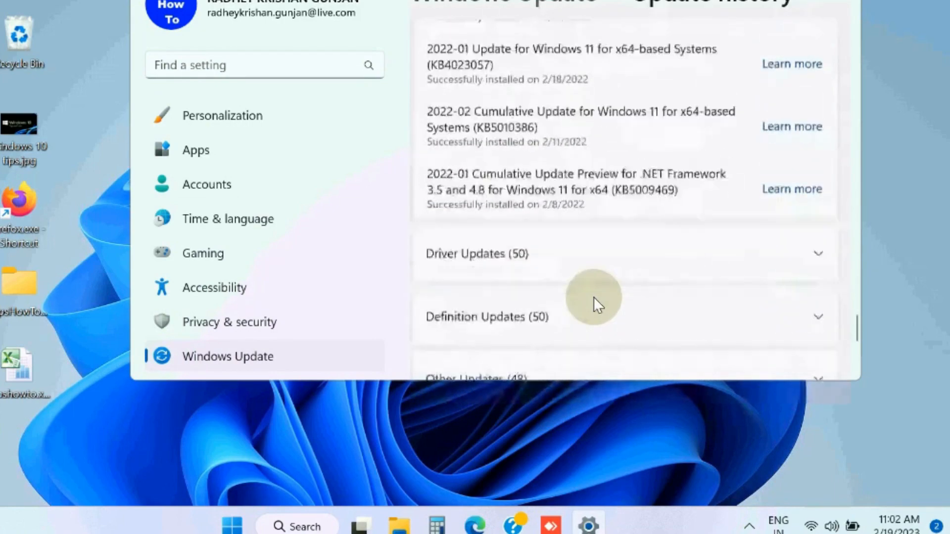
pyautogui.scroll(-3)
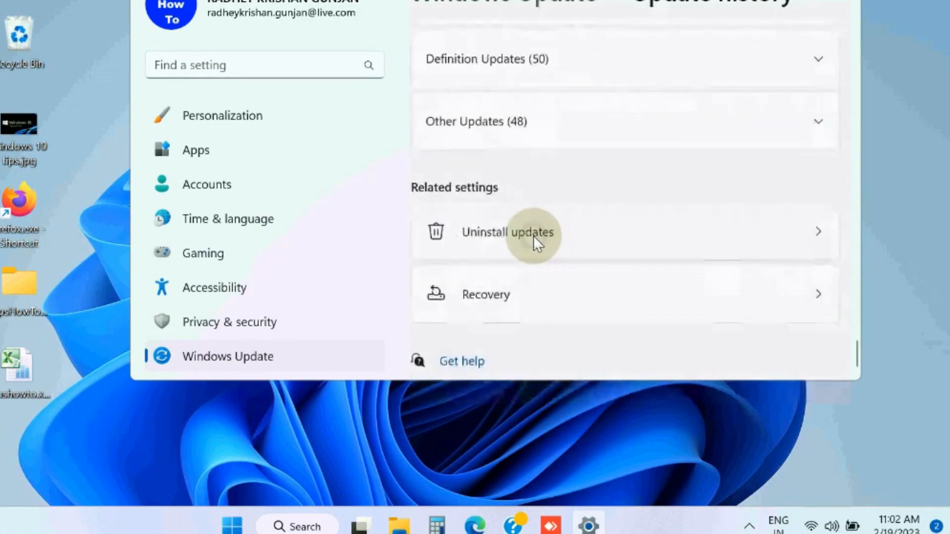
pyautogui.click(507, 231)
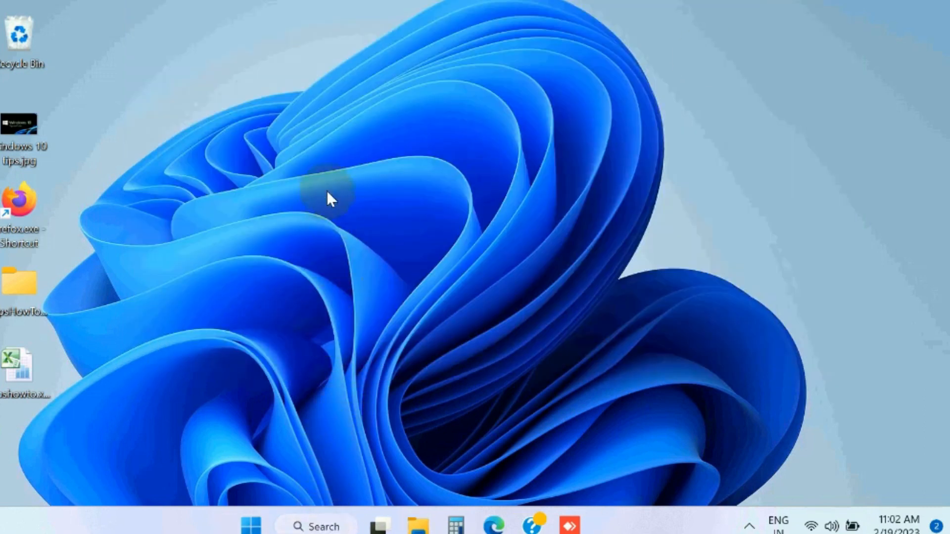
# - Search for cmd and run Command Prompt as administrator, approving the UAC prompt
pyautogui.click(316, 526)
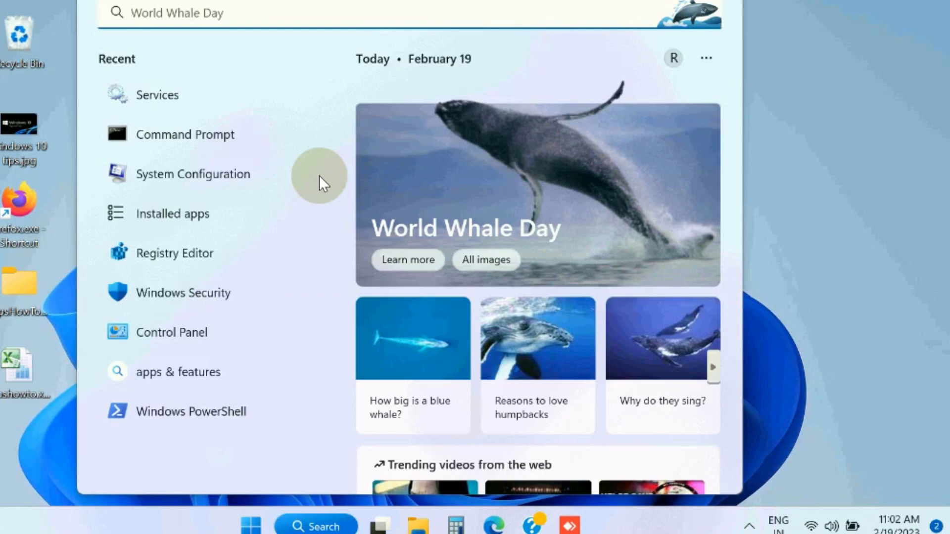
pyautogui.write('cmd')
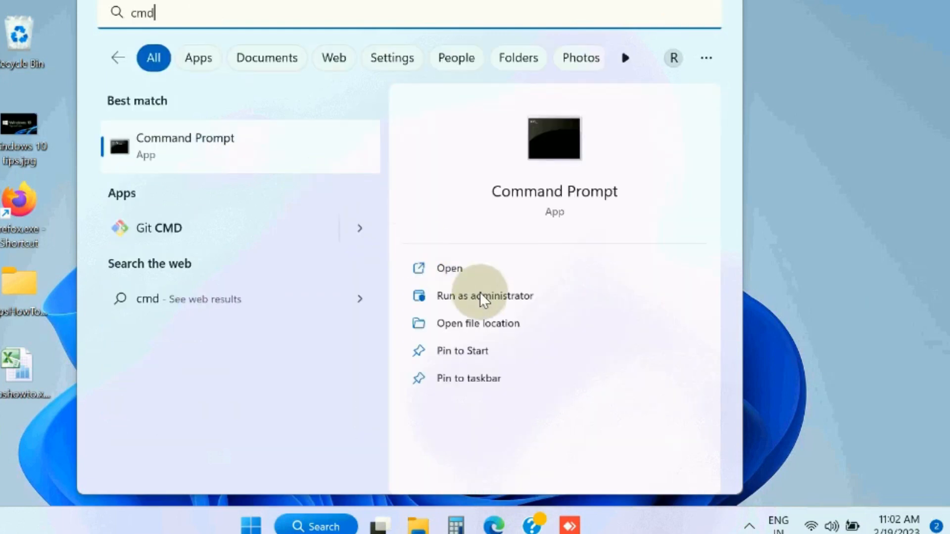
pyautogui.click(484, 296)
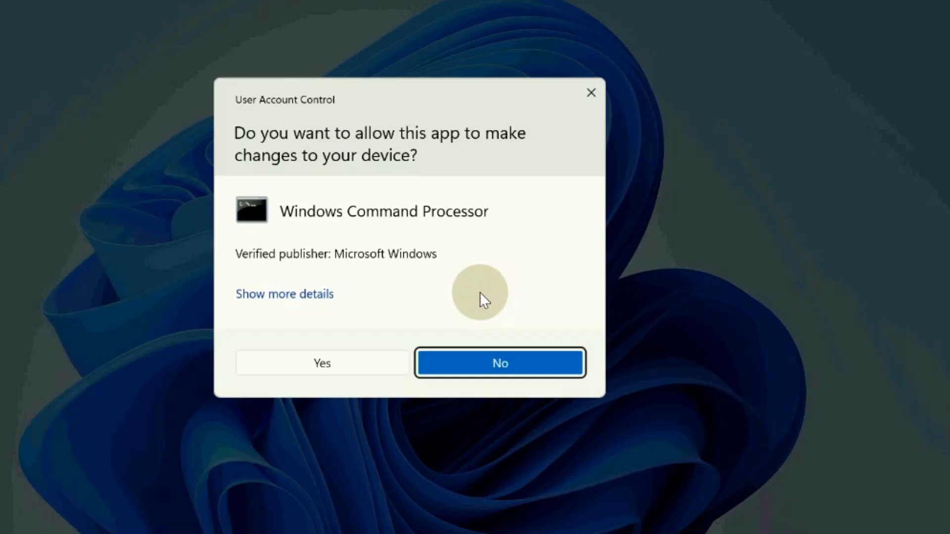
pyautogui.click(321, 363)
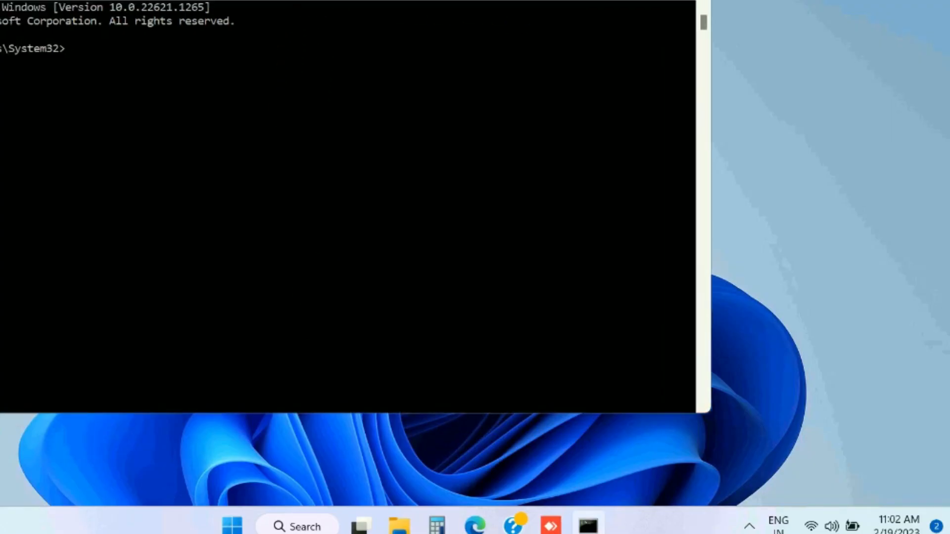
# - Enter sfc /scannow at the administrator prompt, then close Command Prompt
pyautogui.write('sfc')
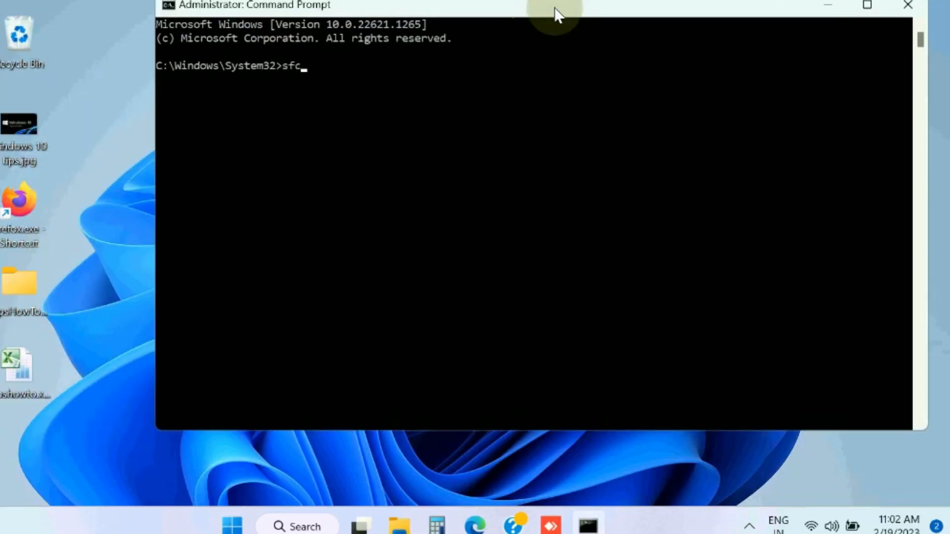
pyautogui.write('/scan')
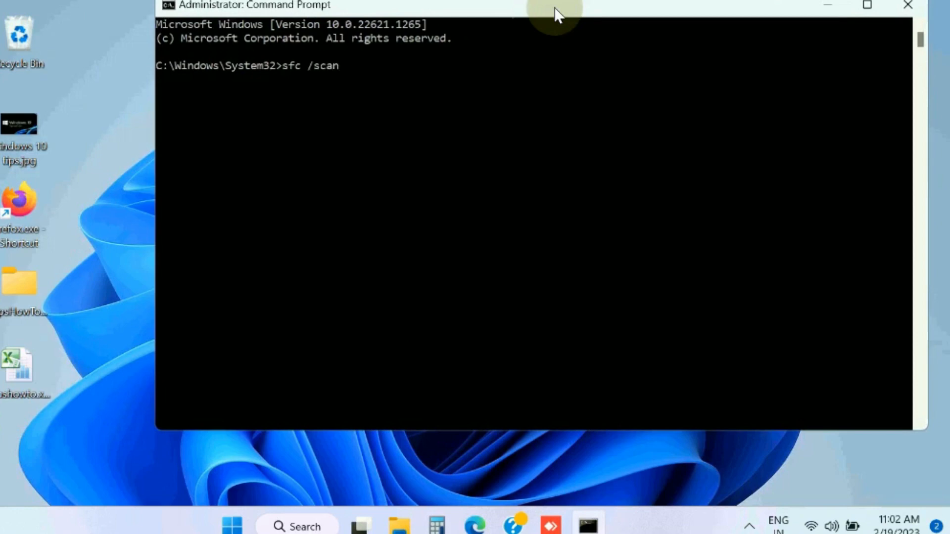
pyautogui.write('now')
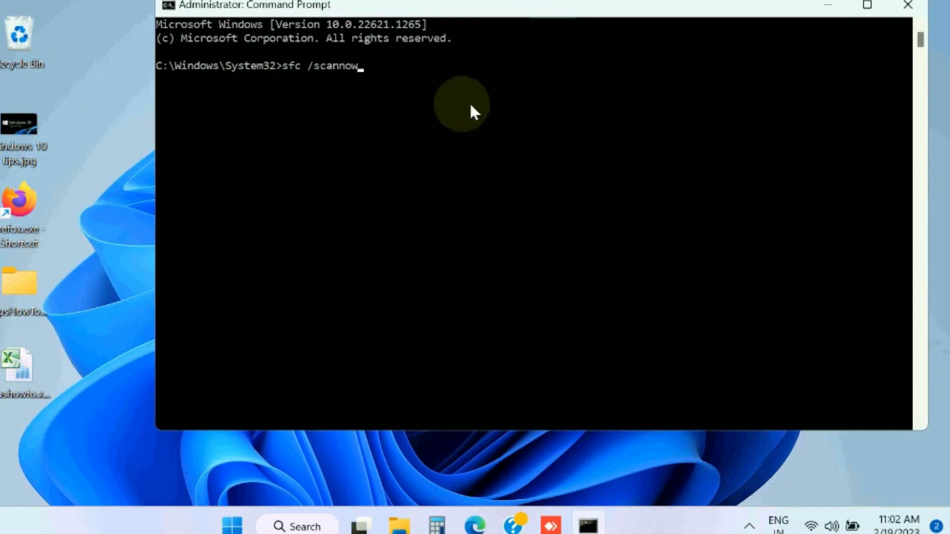
pyautogui.moveTo(593, 212)
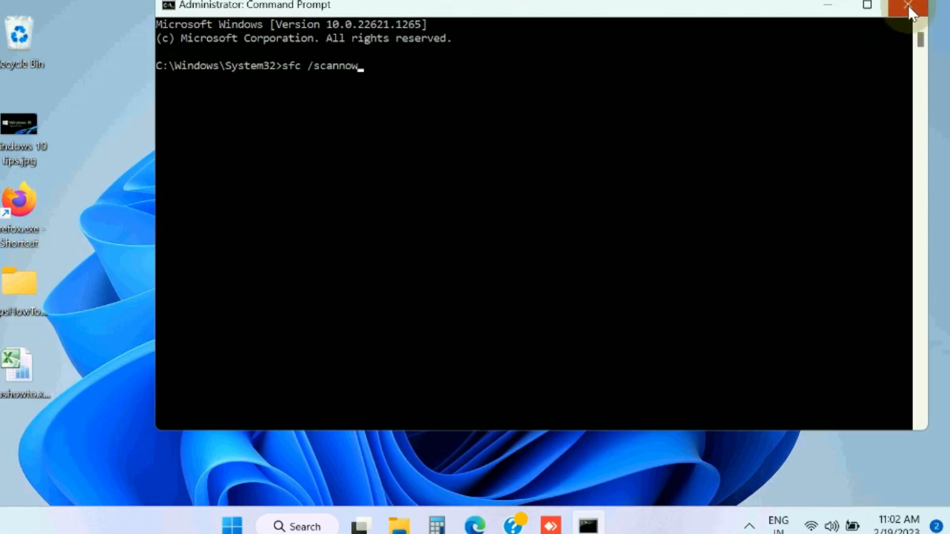
pyautogui.click(908, 9)
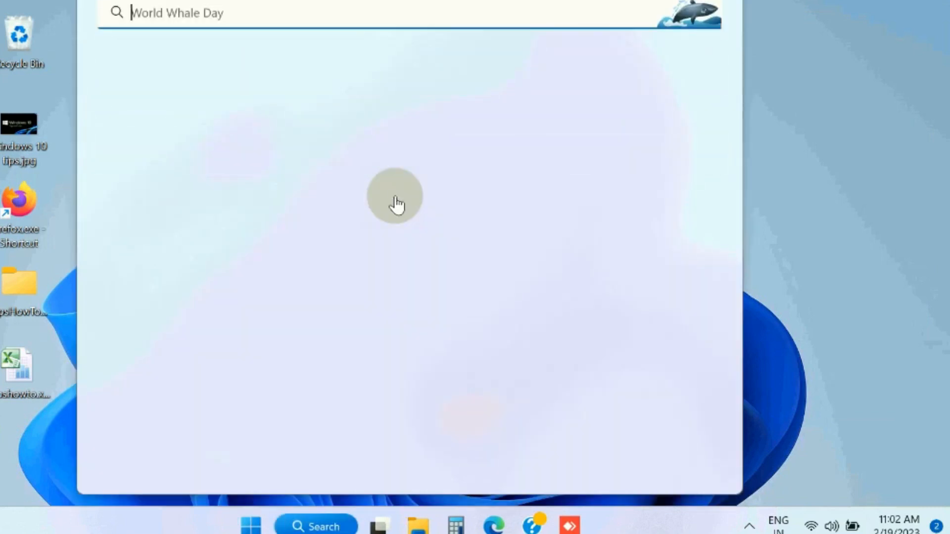
# - In msconfig Services, hide all Microsoft services and disable all the remaining ones
pyautogui.write('ms')
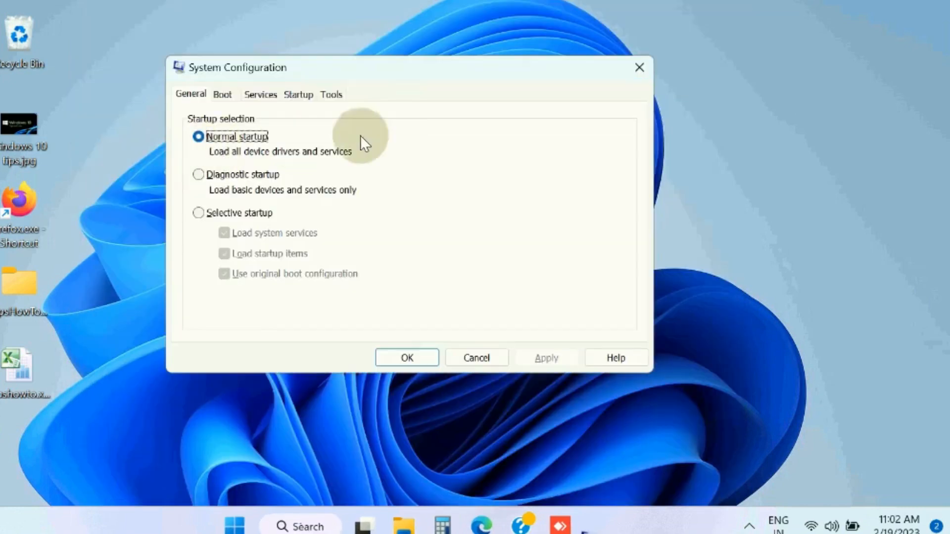
pyautogui.click(260, 94)
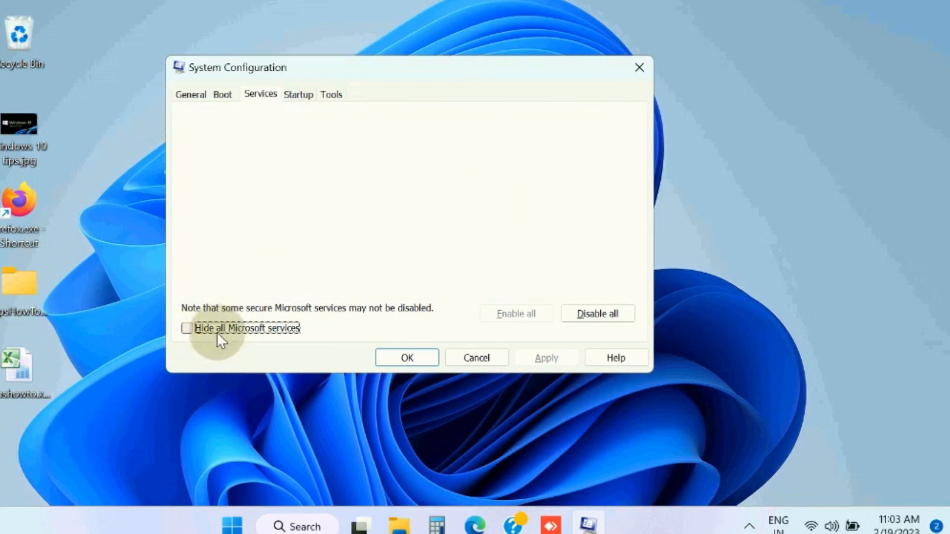
pyautogui.click(187, 327)
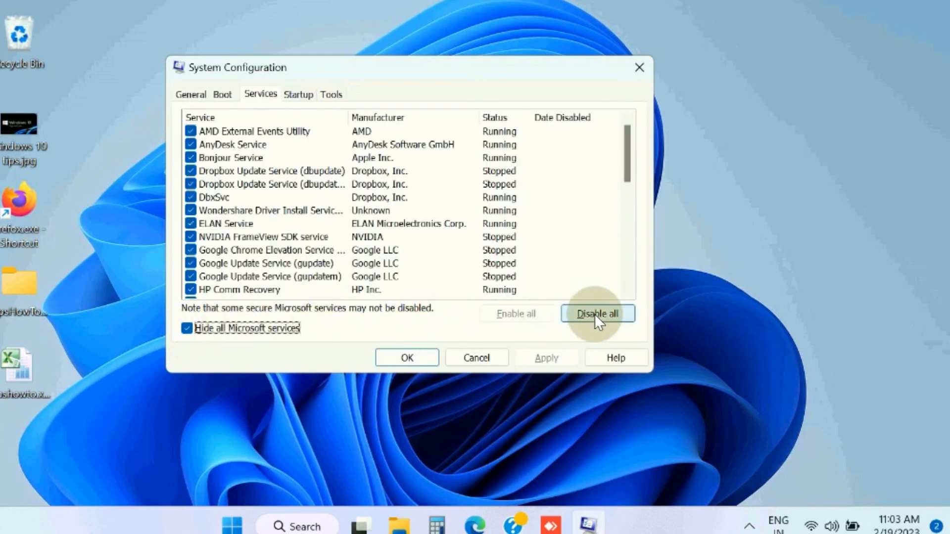
pyautogui.click(298, 94)
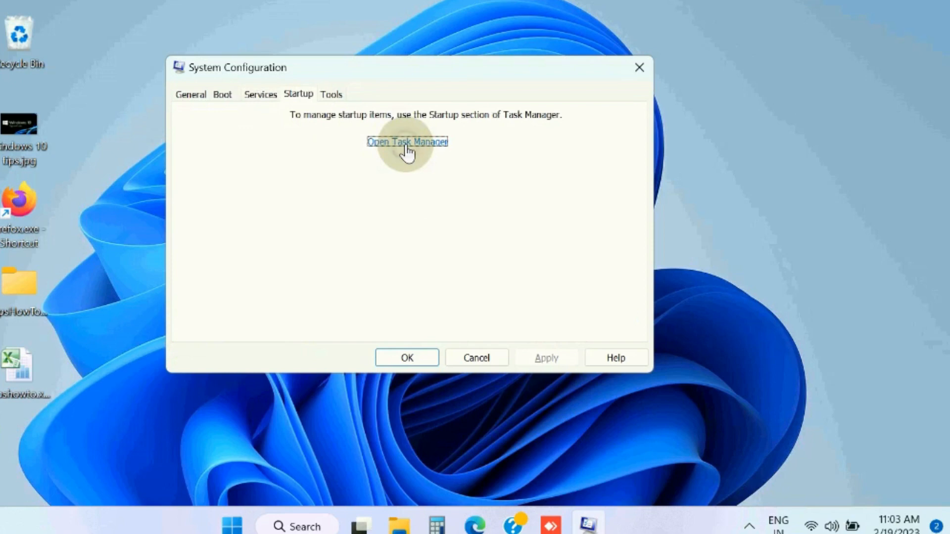
# - Launch Task Manager from msconfig and show its Startup apps list
pyautogui.click(407, 141)
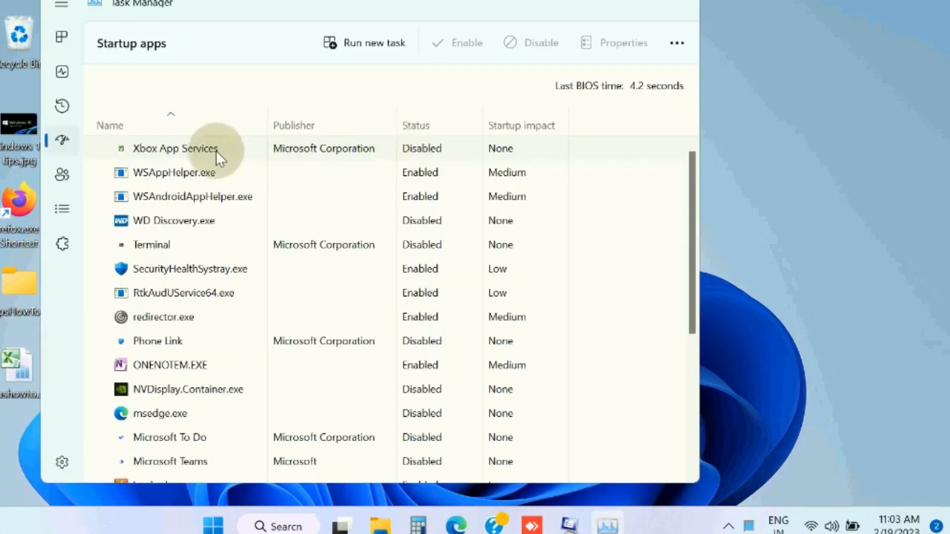
pyautogui.click(61, 6)
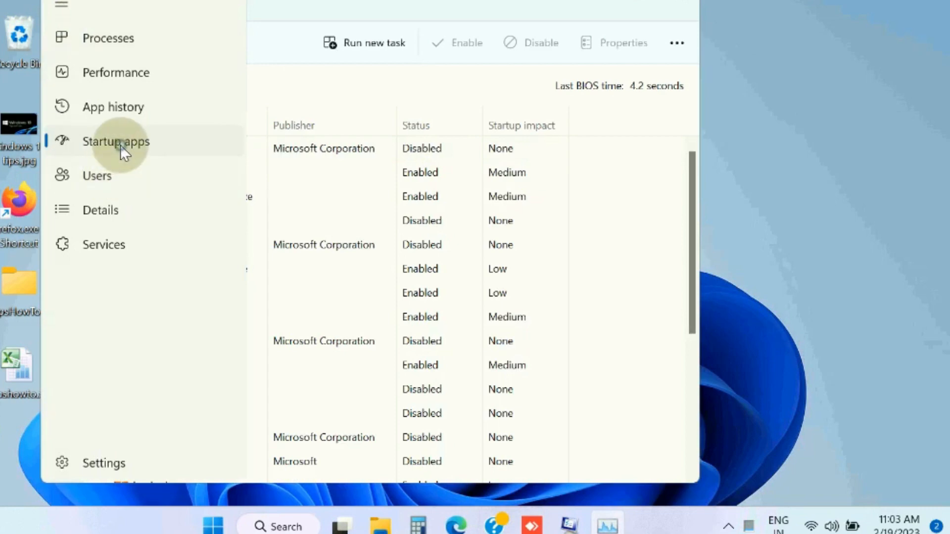
pyautogui.click(116, 142)
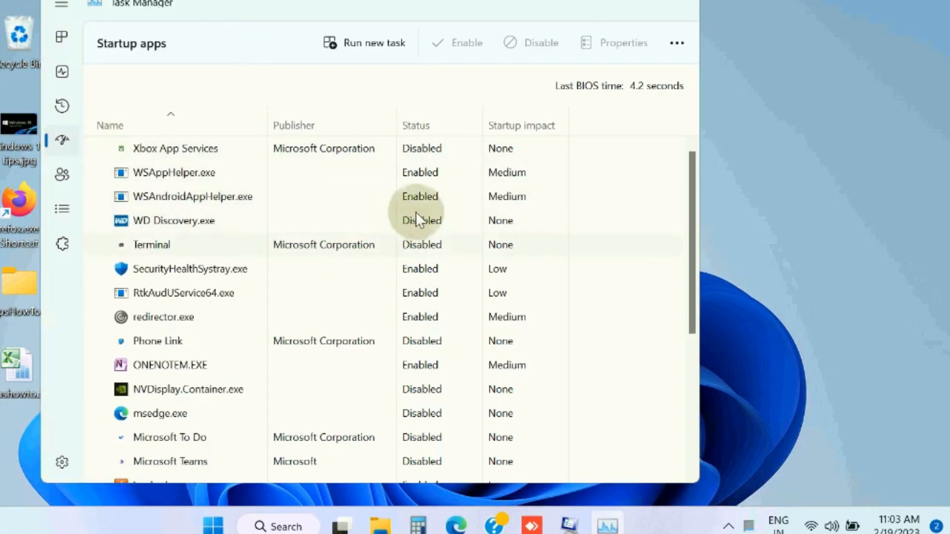
pyautogui.moveTo(349, 346)
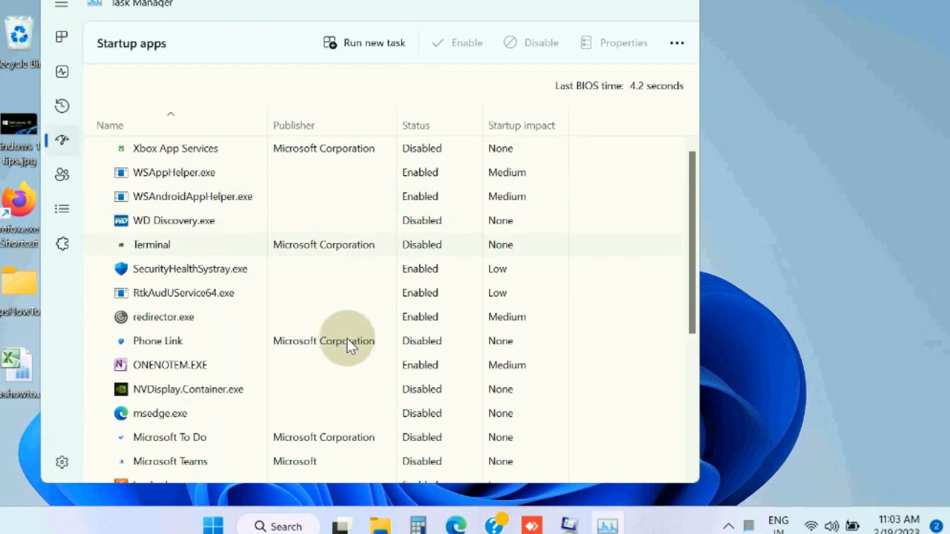
# - Select the jusched.exe startup entry and bring up its Disable option
pyautogui.scroll(-3)
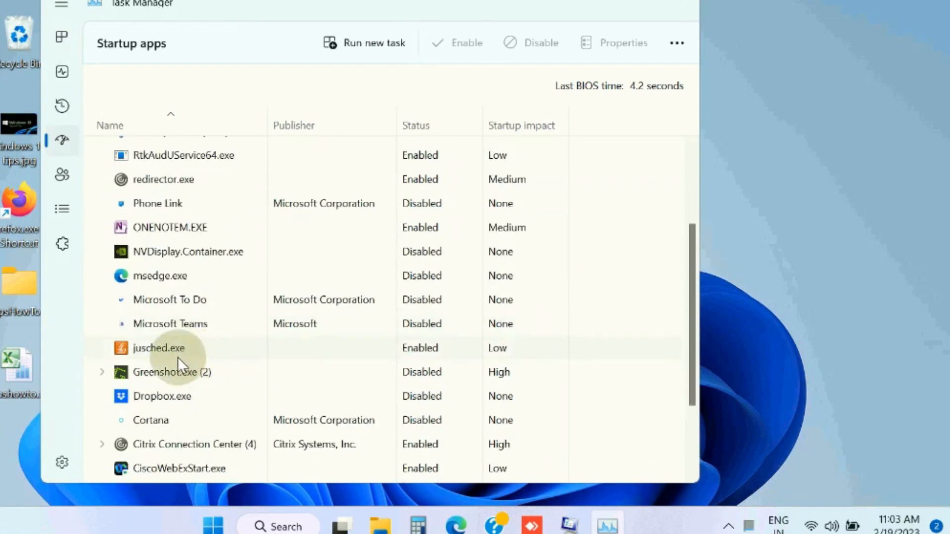
pyautogui.moveTo(161, 354)
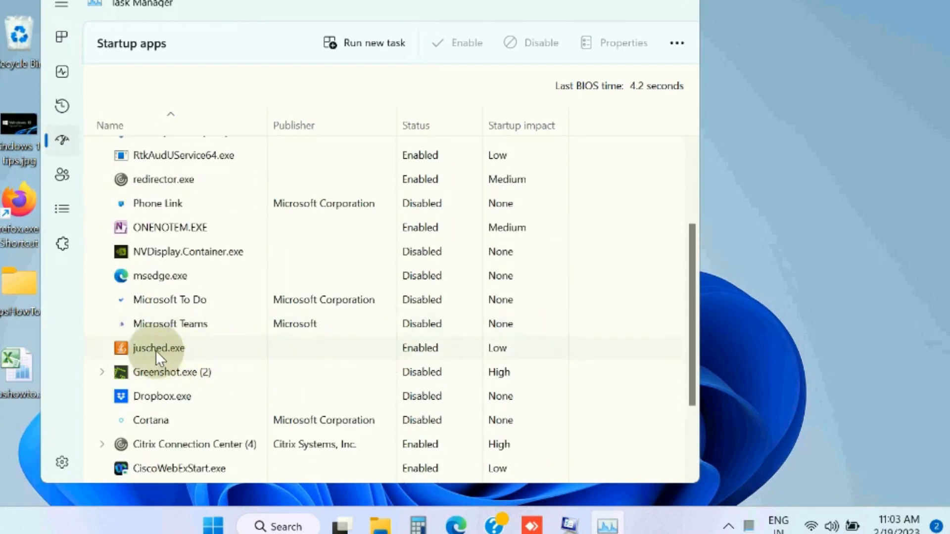
pyautogui.click(161, 396)
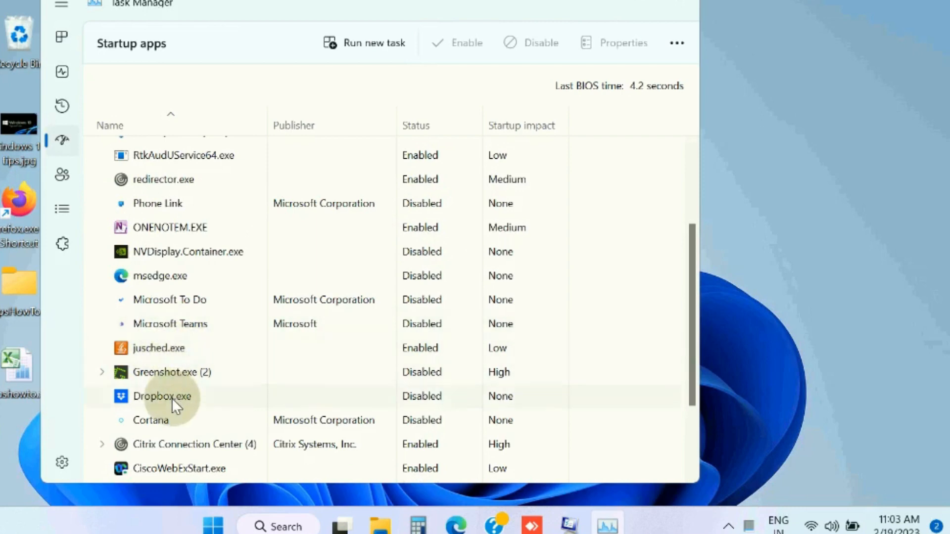
pyautogui.rightClick(161, 396)
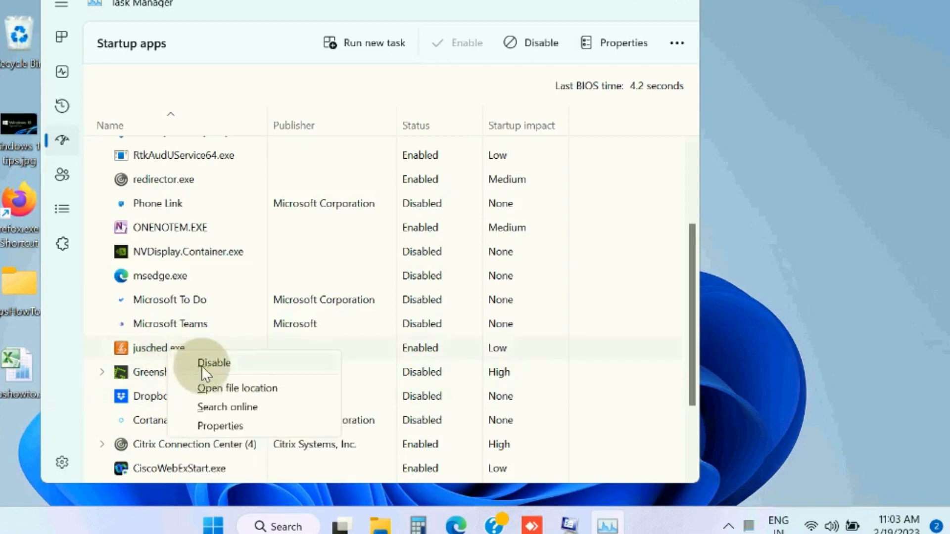
pyautogui.moveTo(214, 362)
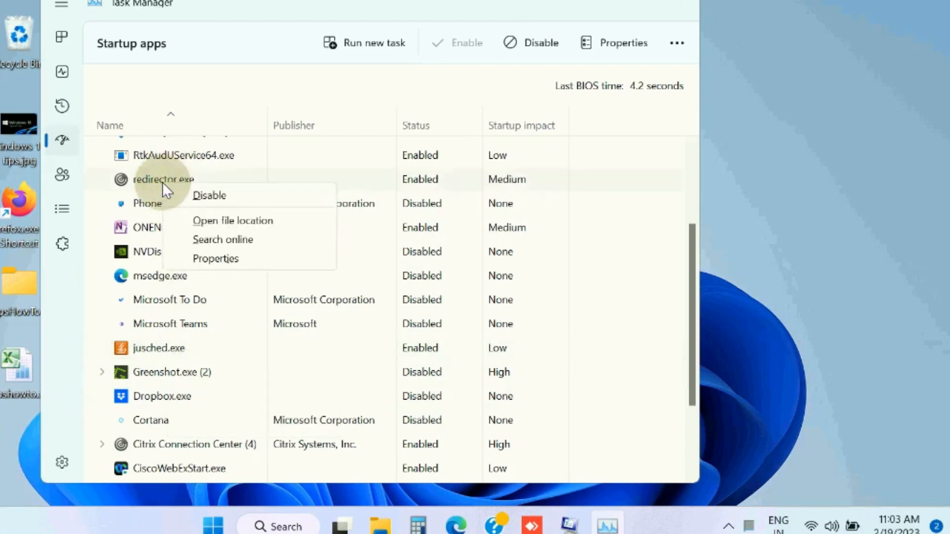
pyautogui.moveTo(209, 195)
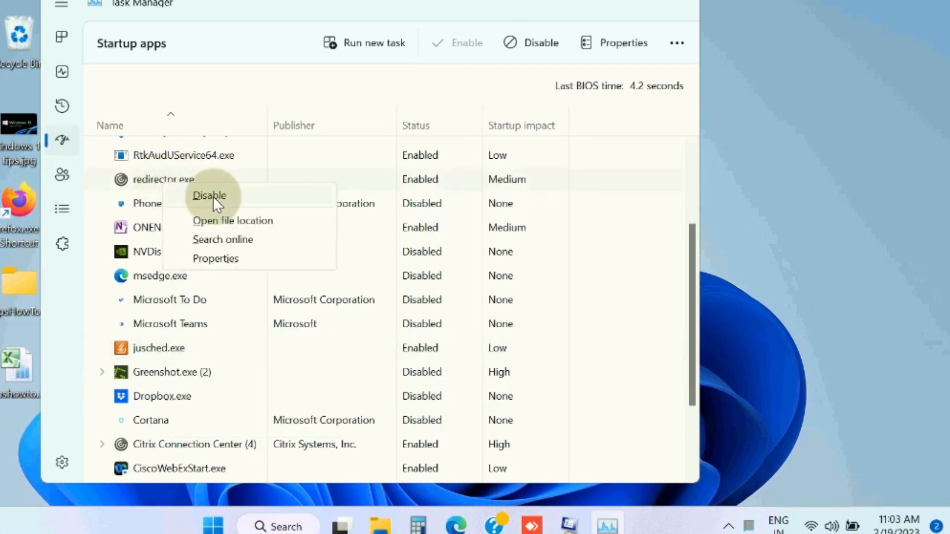